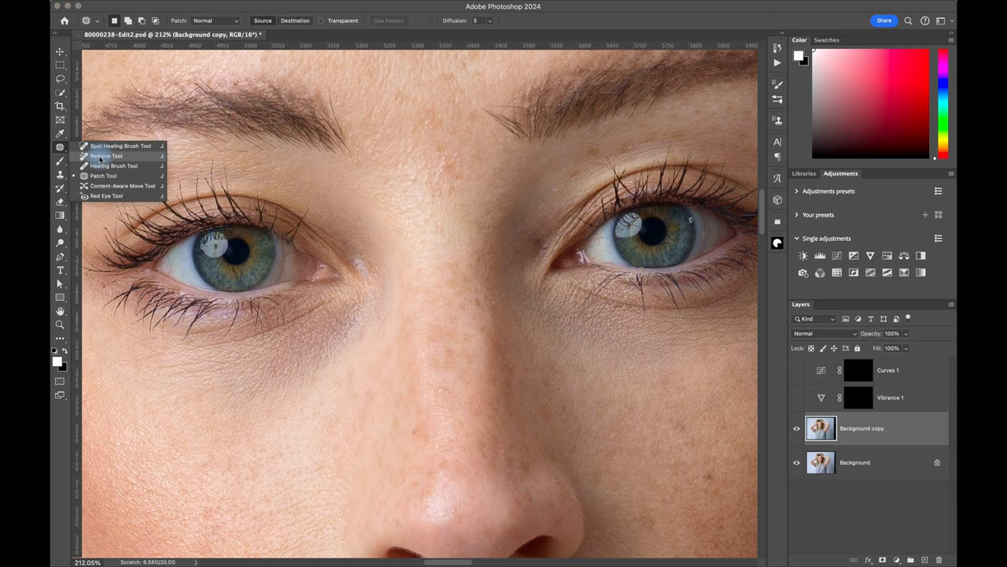
Remove the original catch light from the iris with the Remove Tool
click(120, 146)
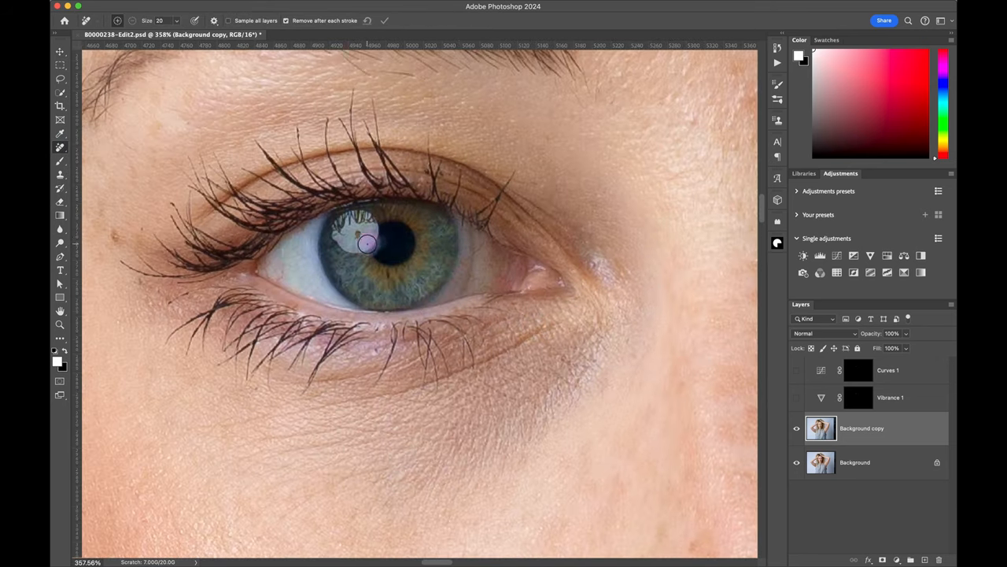
click(366, 243)
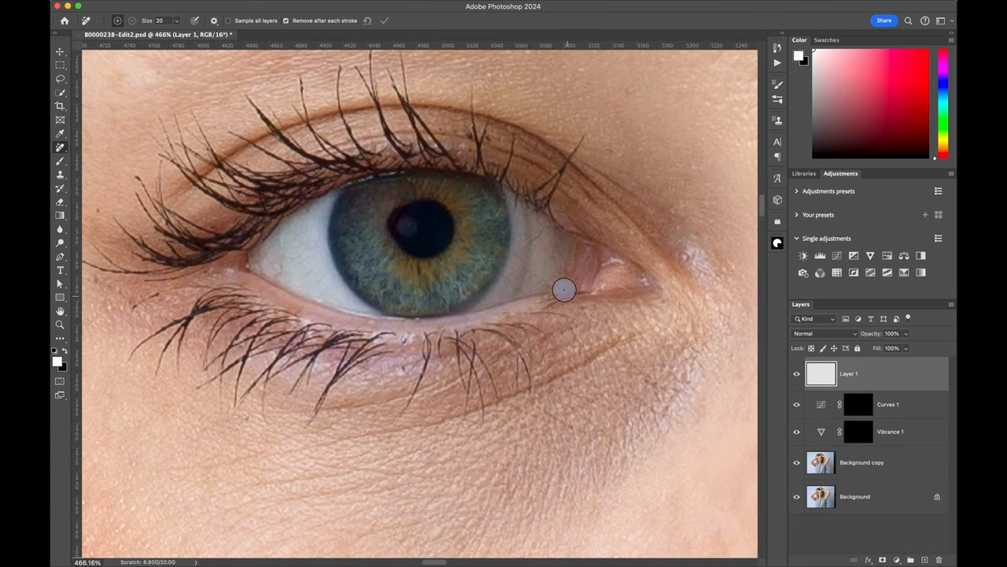
Draw a curved Pen path over the iris and convert it to a crescent selection
click(59, 257)
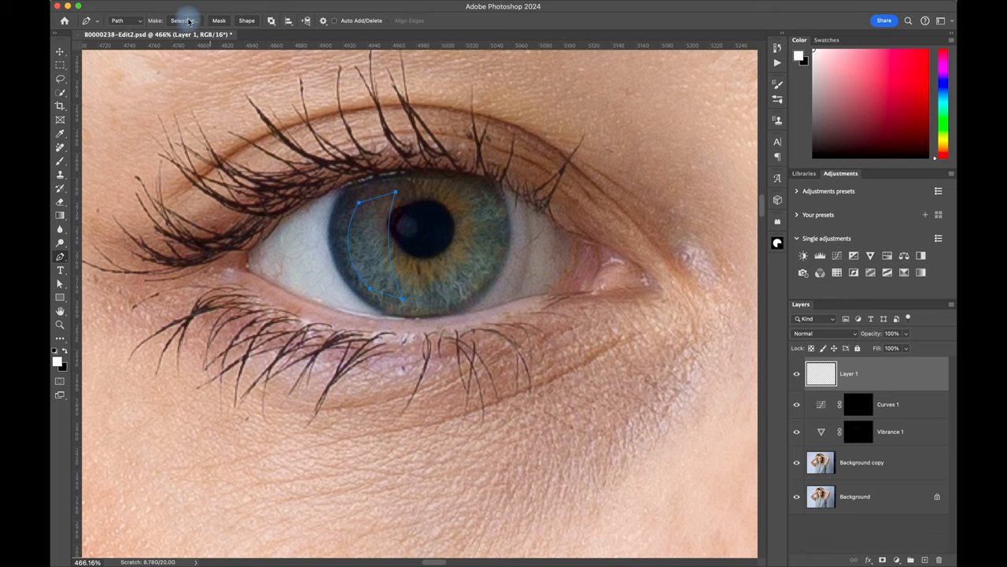
click(182, 21)
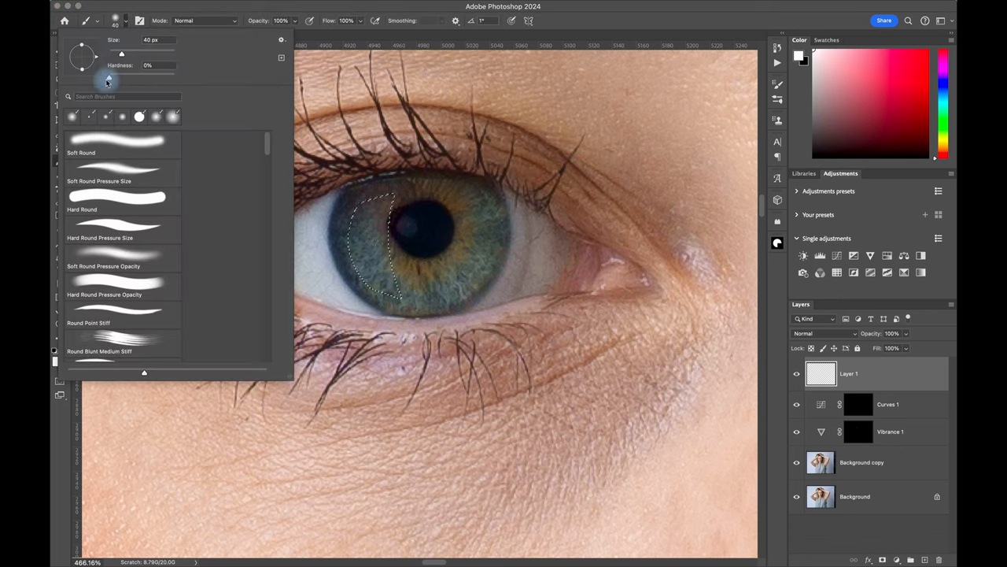
Set the brush to a fully soft edge for painting the softbox catch light
click(420, 237)
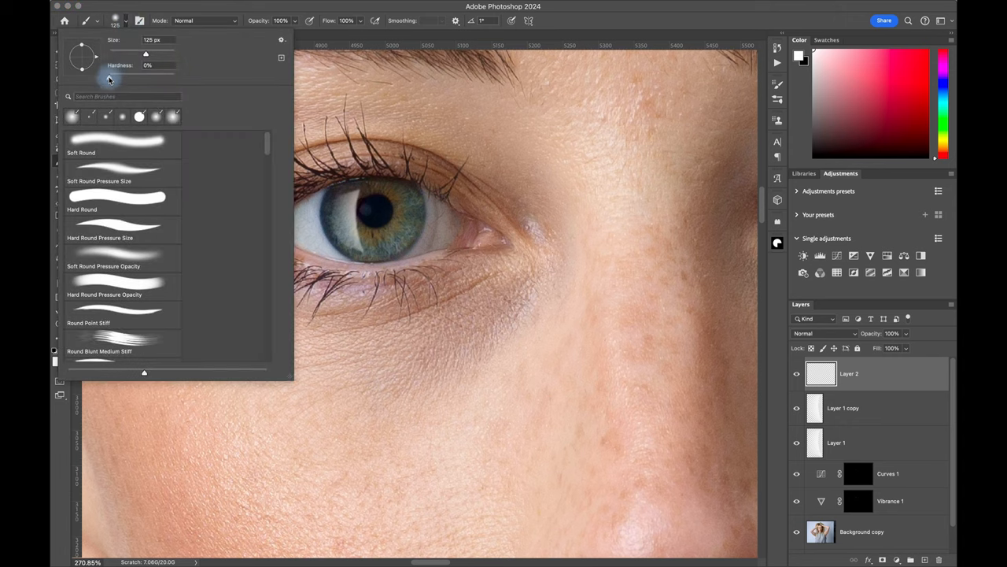
Set a large soft brush for white iris flares and open the blend mode list
click(386, 221)
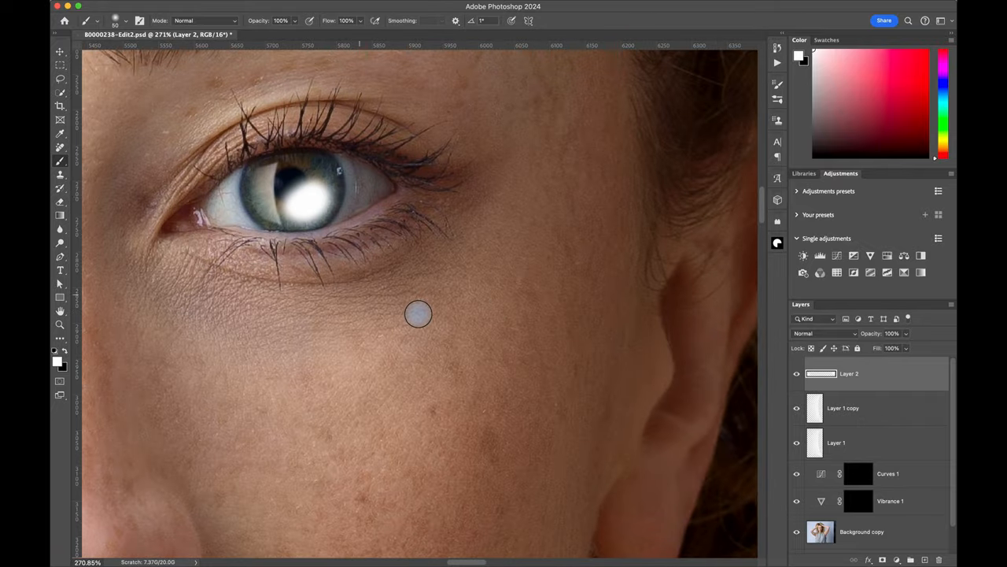
click(824, 333)
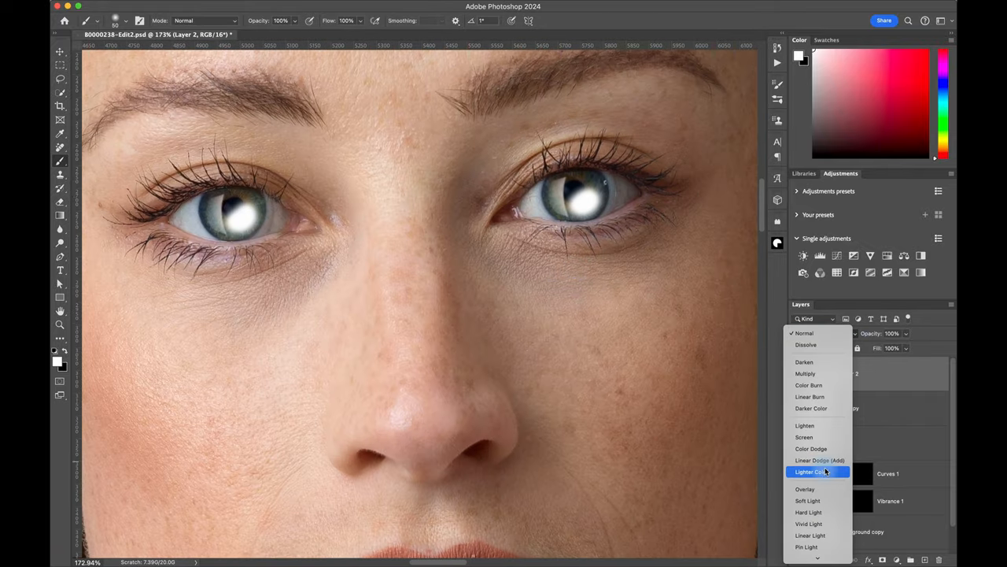